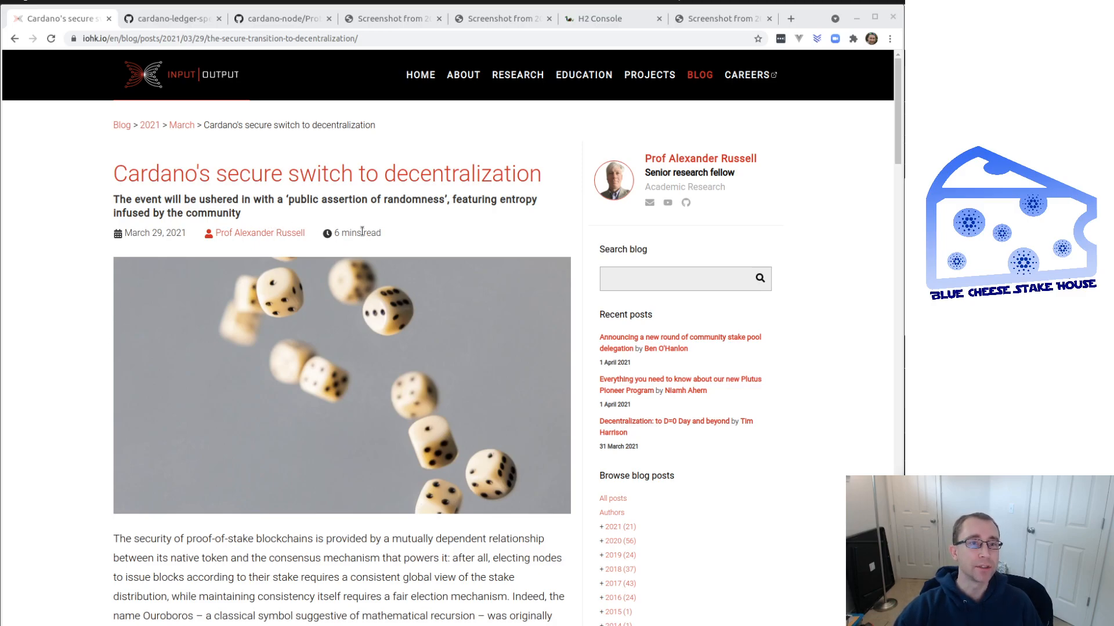
{"action": "mouse_move", "coordinate": [790, 191]}
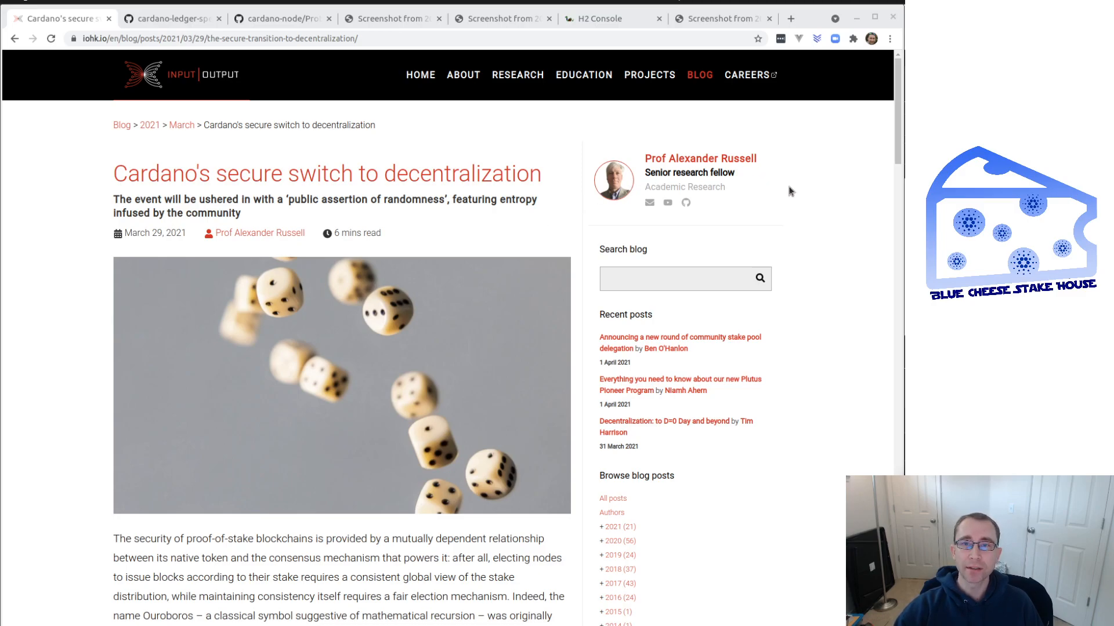
{"action": "mouse_move", "coordinate": [578, 238]}
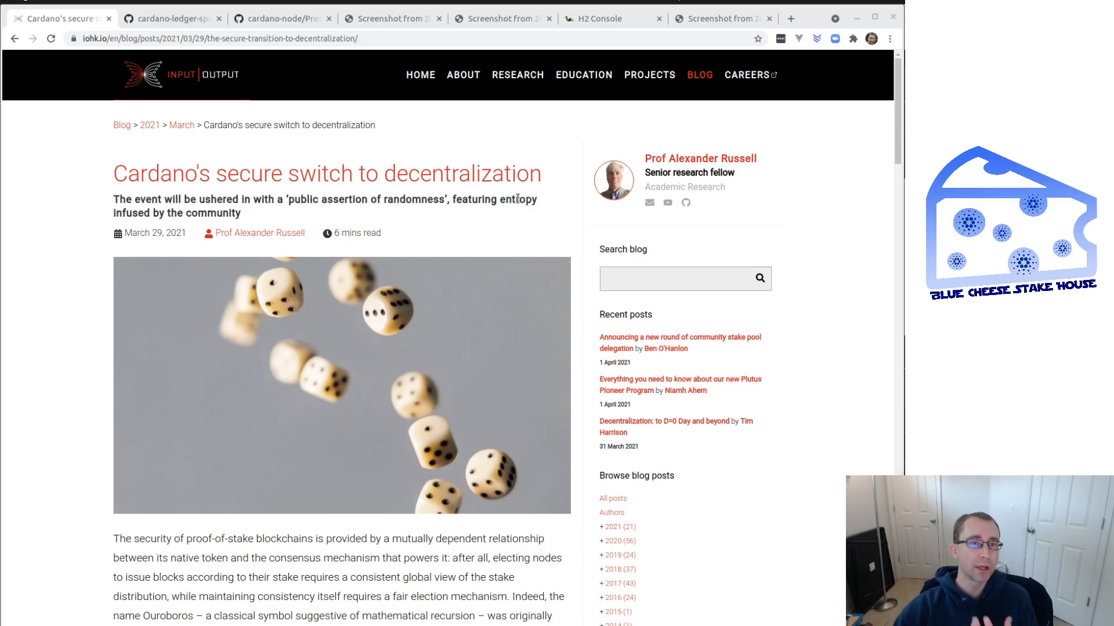
{"action": "mouse_move", "coordinate": [432, 265]}
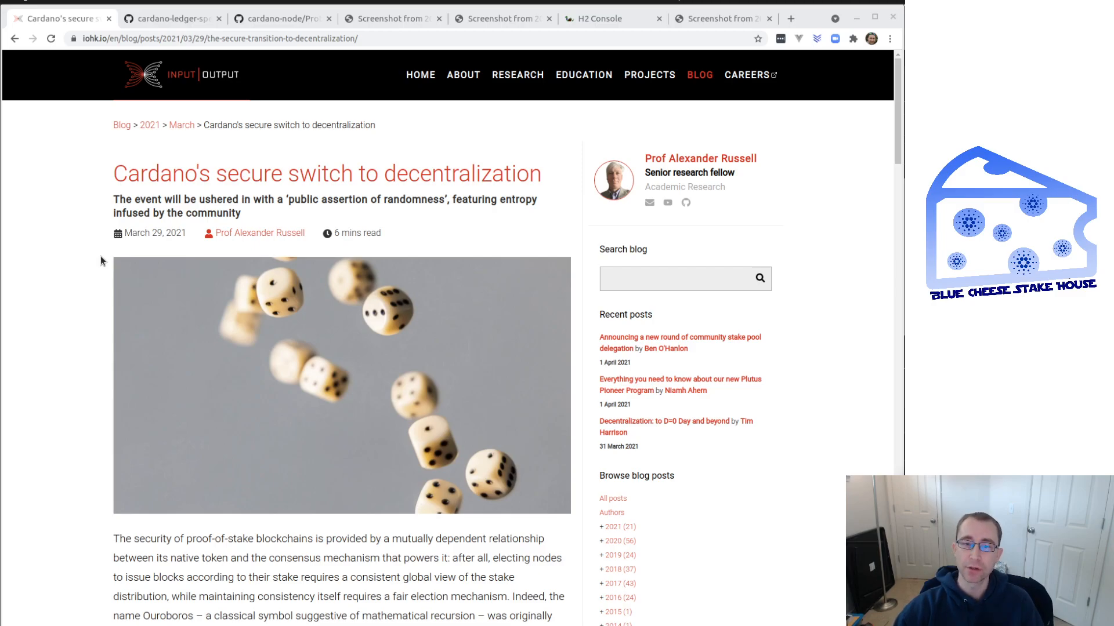
{"action": "mouse_move", "coordinate": [109, 280]}
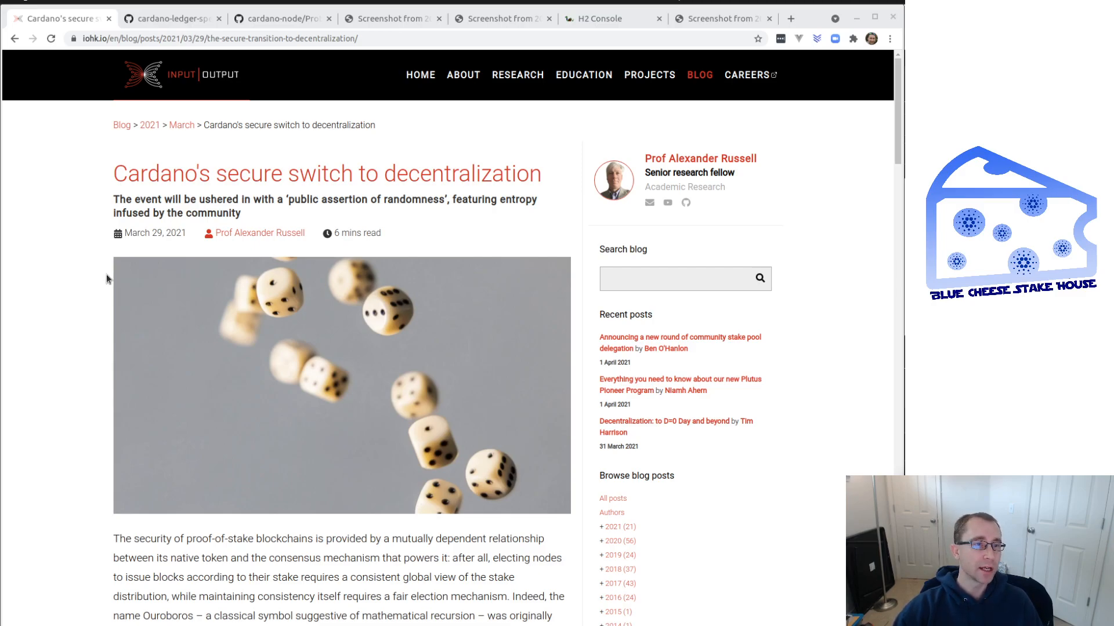
Step: Scroll to the transition-nonce paragraph and highlight the April 7 transaction deadline
{"action": "scroll", "scroll_direction": "down", "scroll_amount": 3}
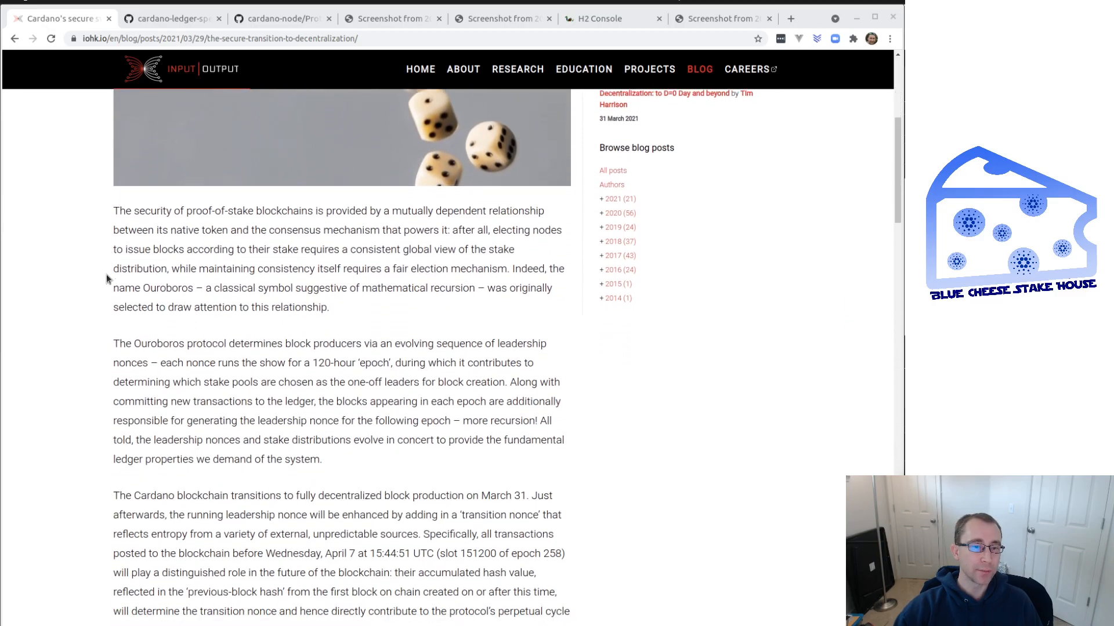
{"action": "scroll", "scroll_direction": "down", "scroll_amount": 3}
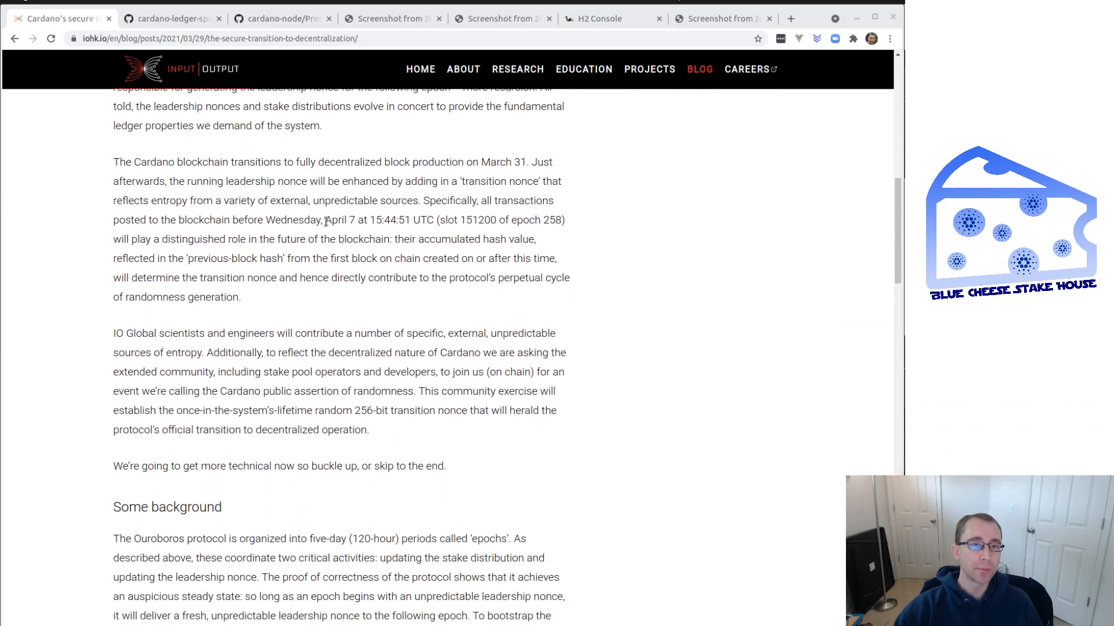
{"action": "double_click", "coordinate": [338, 219]}
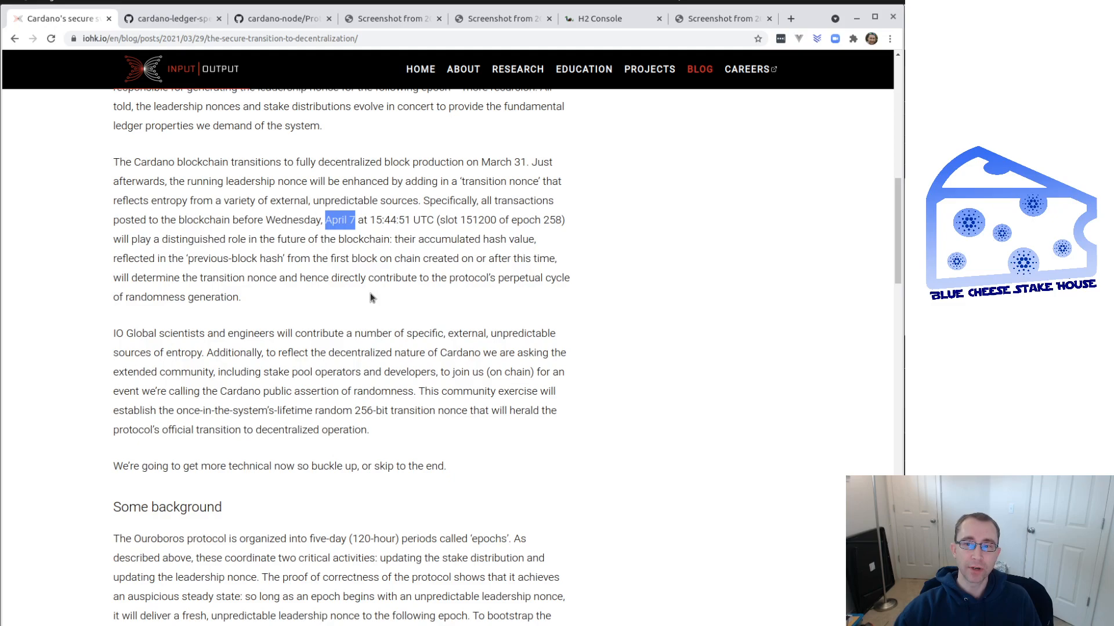
{"action": "mouse_move", "coordinate": [459, 307]}
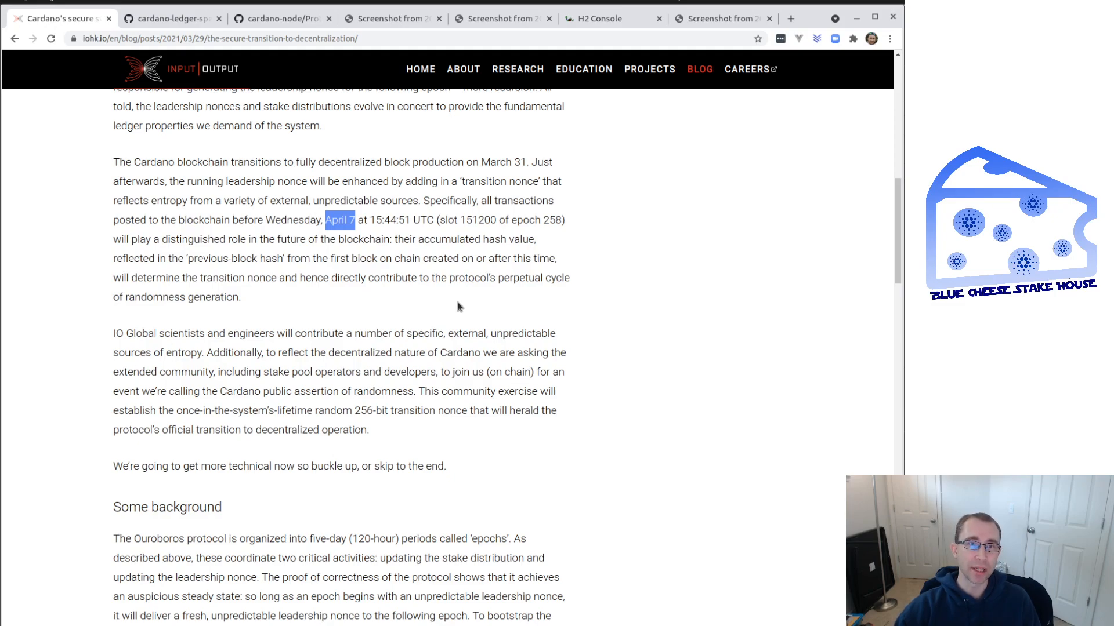
{"action": "mouse_move", "coordinate": [555, 277]}
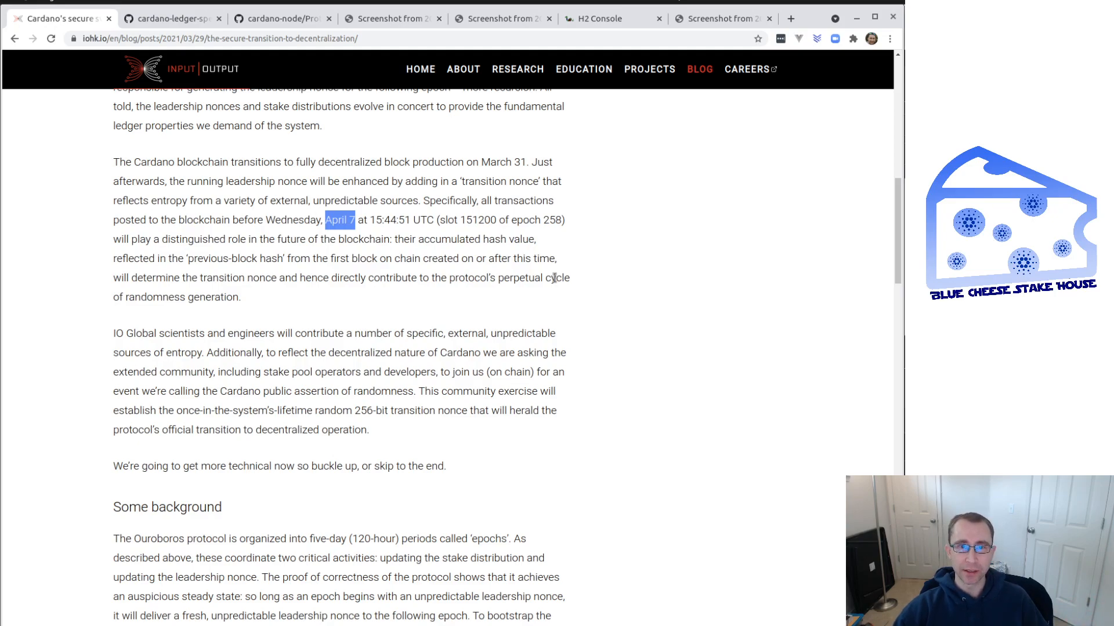
{"action": "mouse_move", "coordinate": [447, 347]}
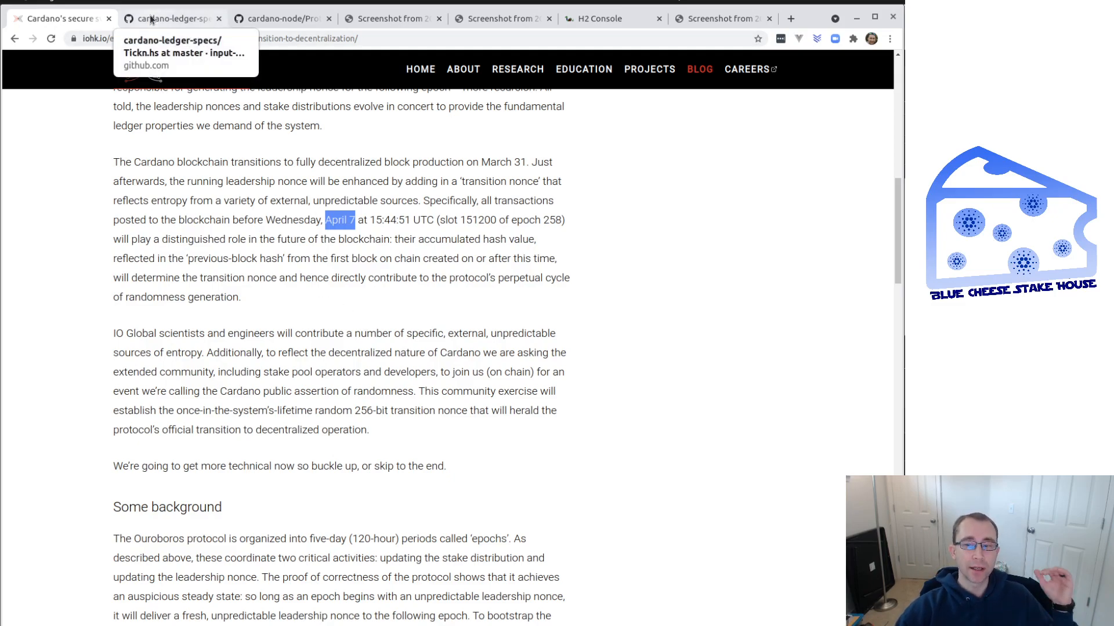
Step: Switch to the cardano-ledger-specs tab showing Tickn.hs line 95 with the epoch-nonce update
{"action": "left_click", "coordinate": [170, 18]}
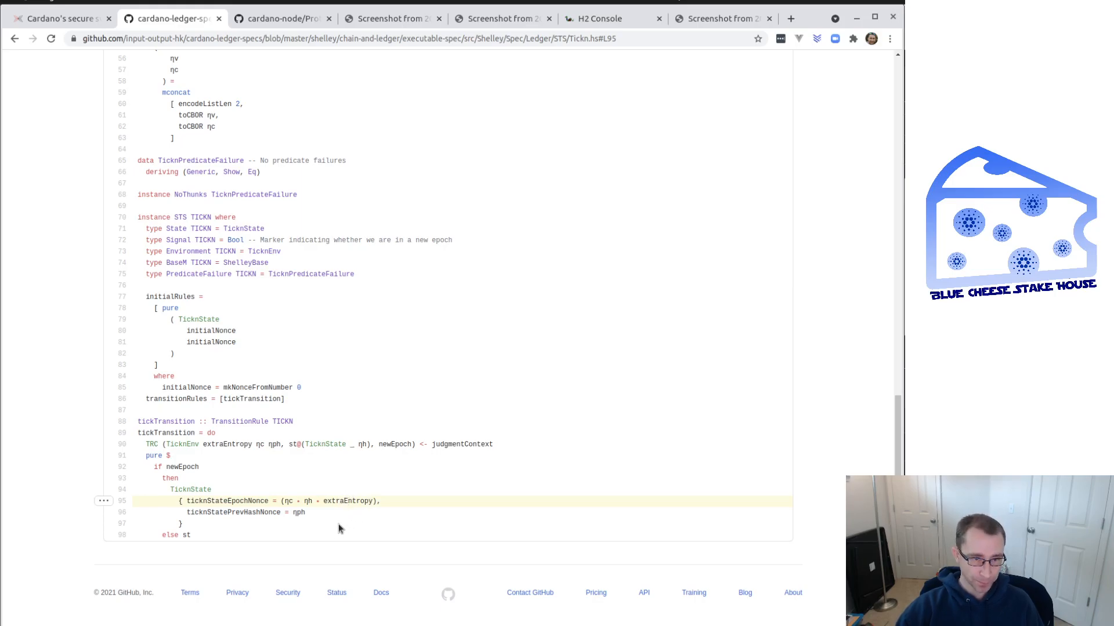
{"action": "mouse_move", "coordinate": [288, 505]}
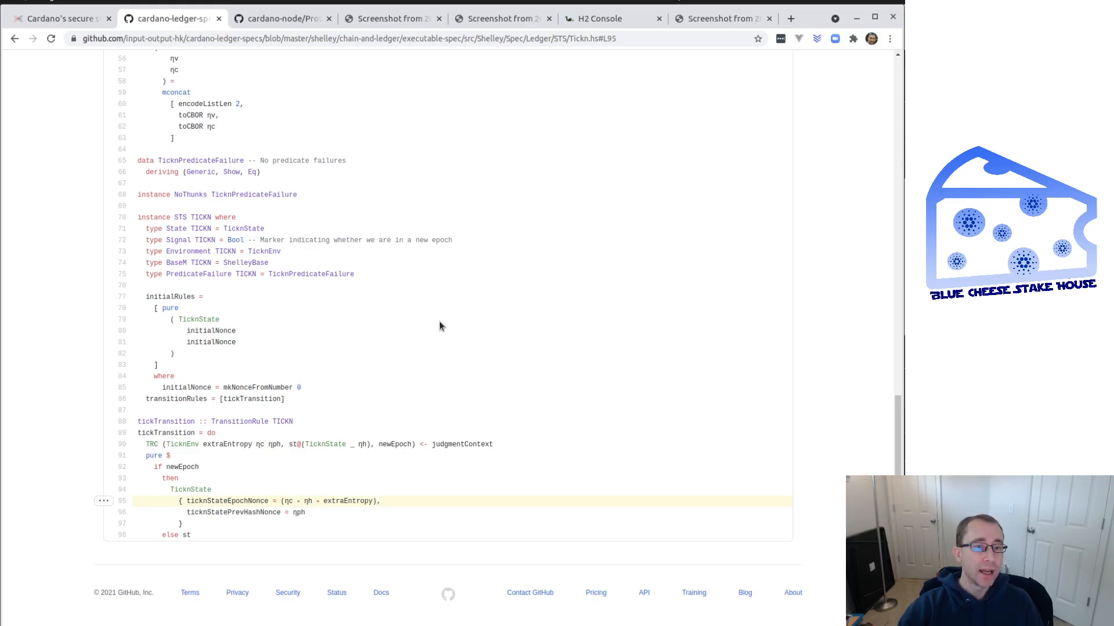
{"action": "mouse_move", "coordinate": [342, 65]}
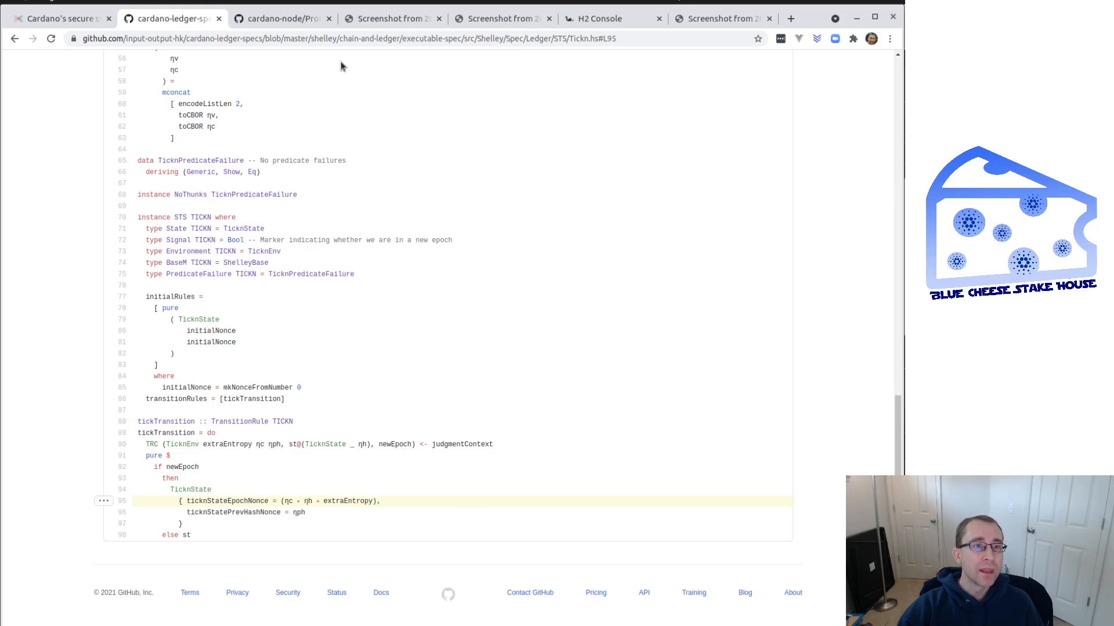
Step: Switch to the cardano-node tab showing ProtocolParameters.hs lines 120–128 on extra Praos entropy
{"action": "left_click", "coordinate": [282, 17]}
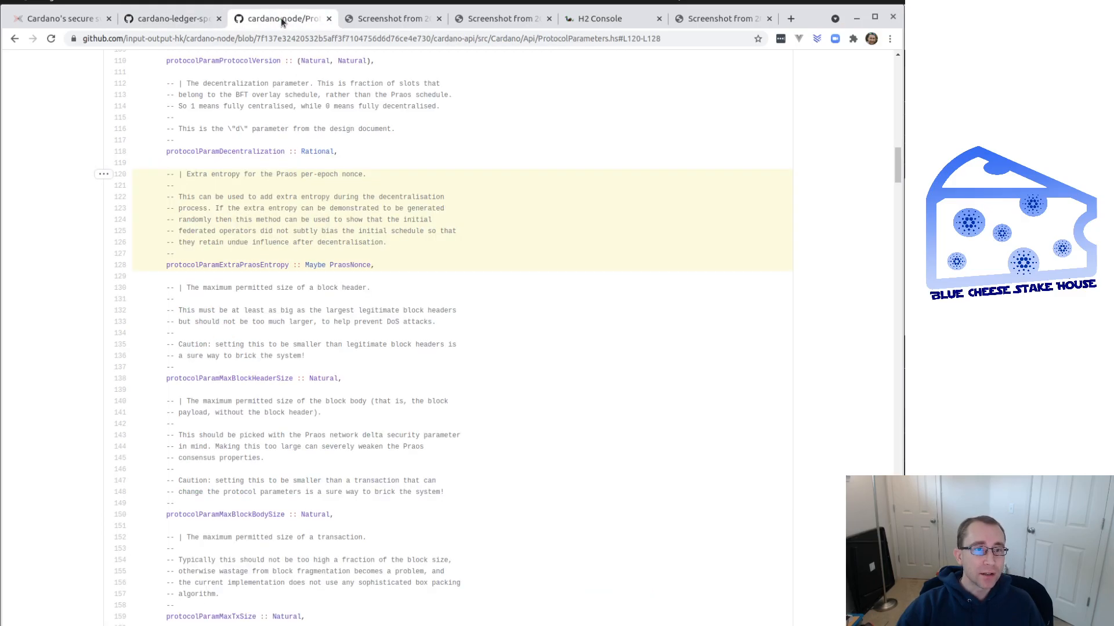
{"action": "mouse_move", "coordinate": [405, 287]}
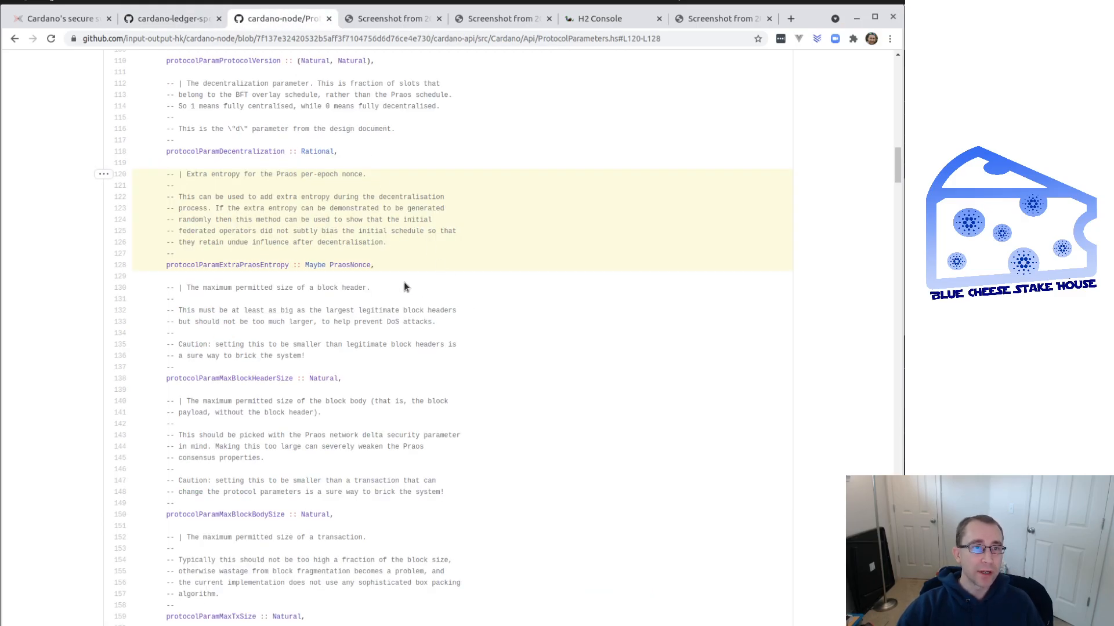
{"action": "mouse_move", "coordinate": [426, 281]}
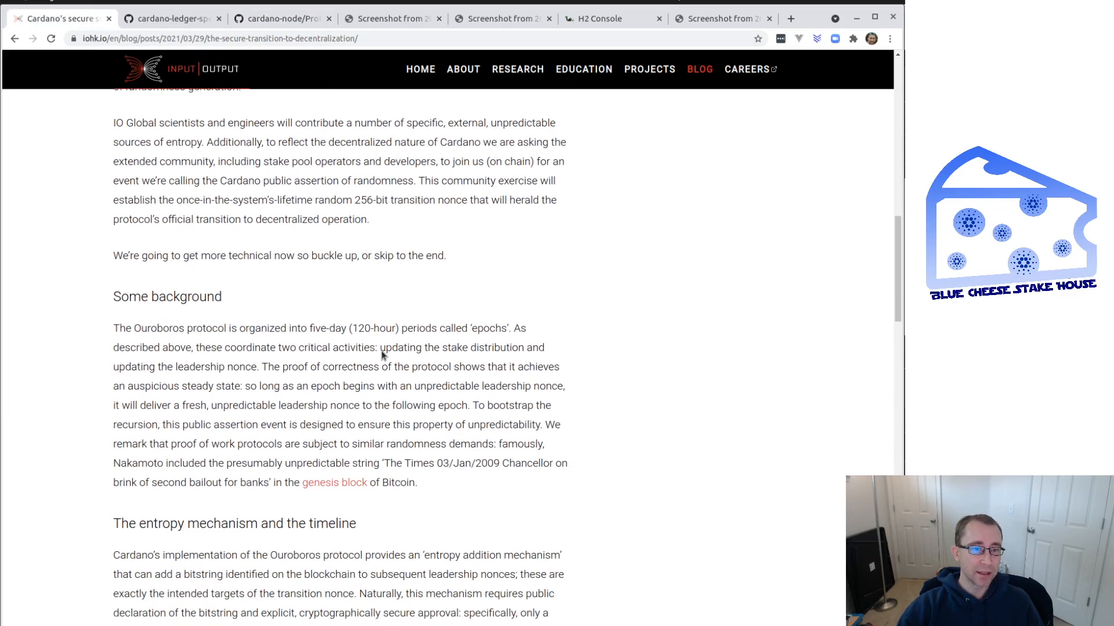
Step: Read further in the article, then return to the cardano-node ProtocolParameters.hs tab
{"action": "scroll", "scroll_direction": "down", "scroll_amount": 3}
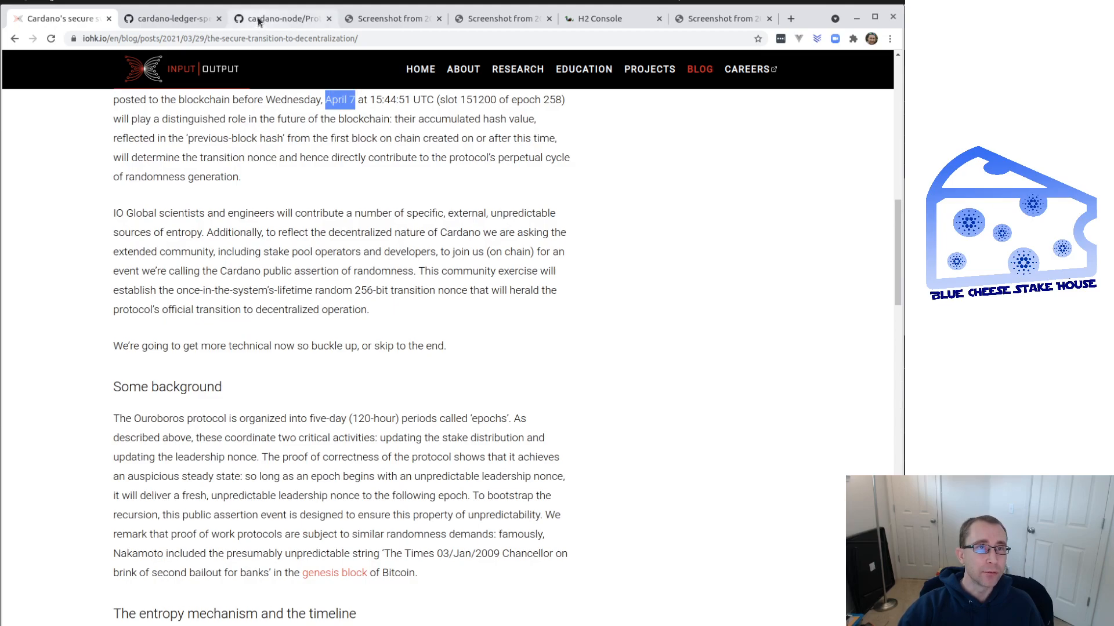
{"action": "left_click", "coordinate": [282, 18]}
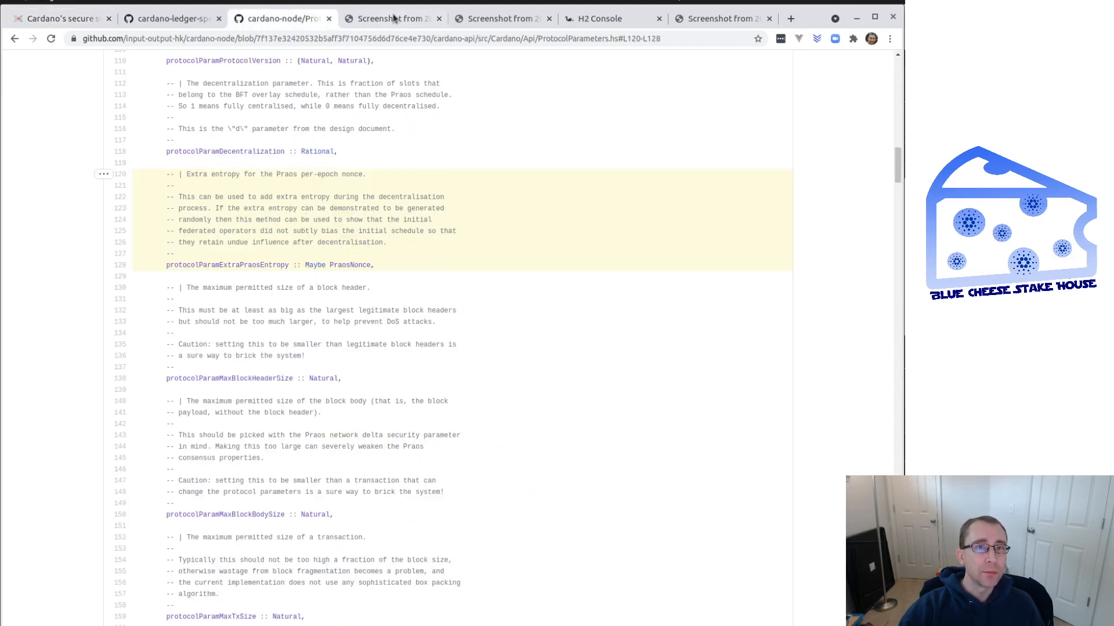
Step: Show the mainnet protocol-parameters screenshot where extraPraosEntropy is null
{"action": "left_click", "coordinate": [391, 17]}
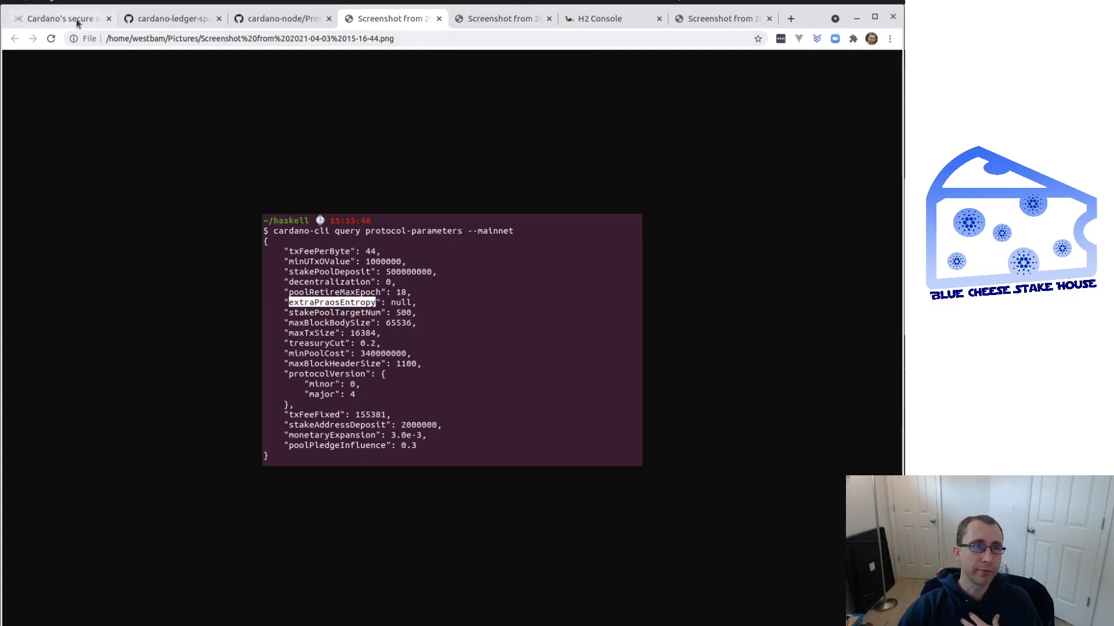
{"action": "mouse_move", "coordinate": [165, 181]}
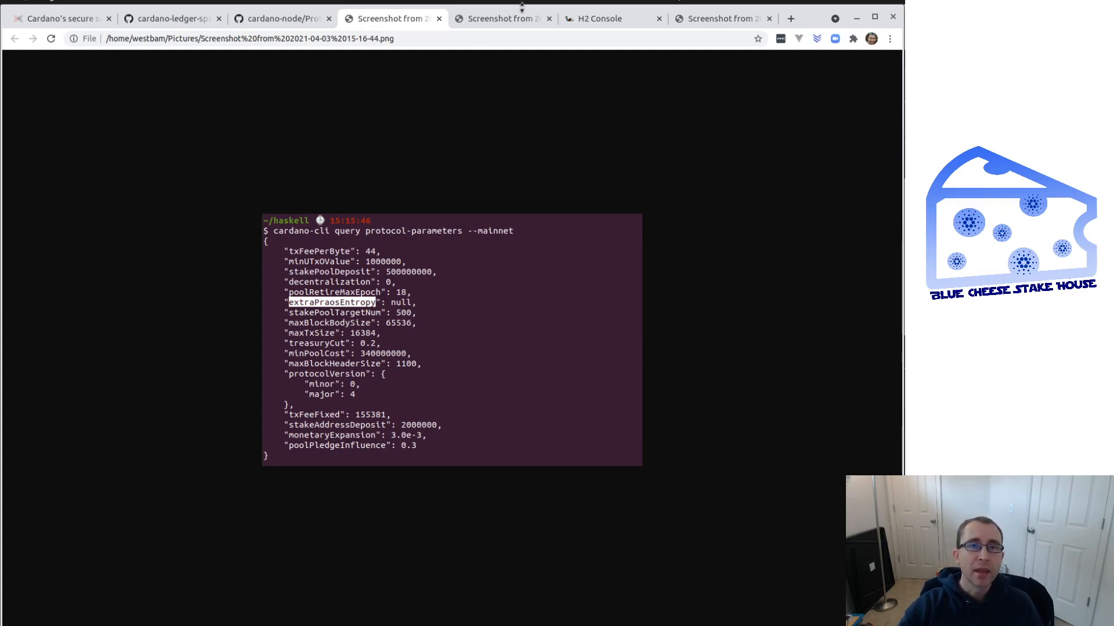
Step: Show the testnet-magic 141 protocol-parameters screenshot where extraPraosEntropy holds a hex hash
{"action": "left_click", "coordinate": [501, 18]}
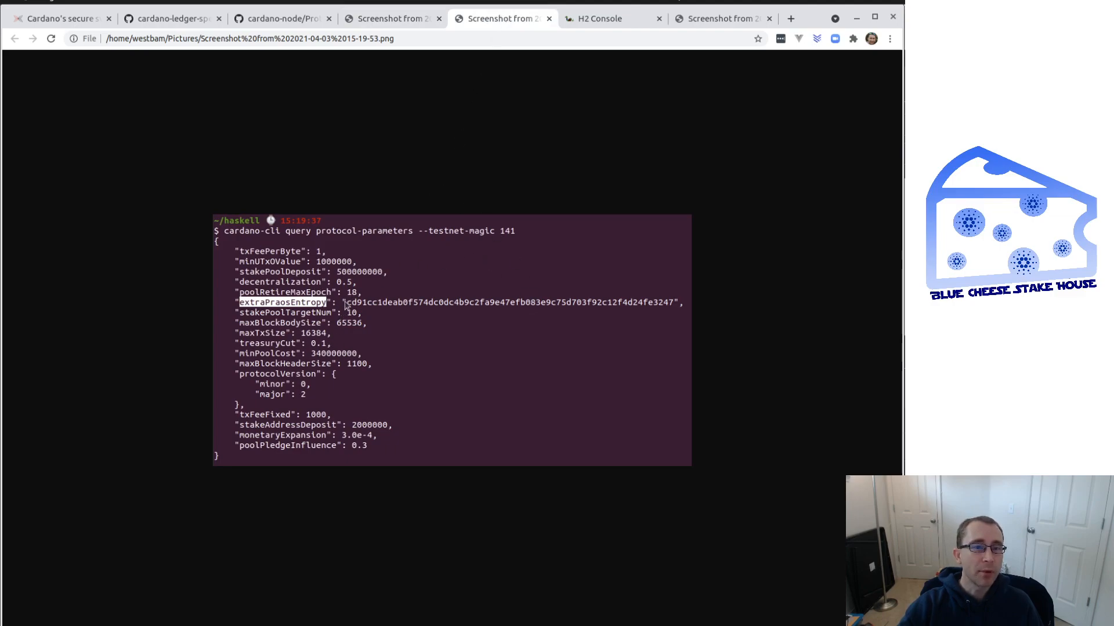
{"action": "mouse_move", "coordinate": [602, 298]}
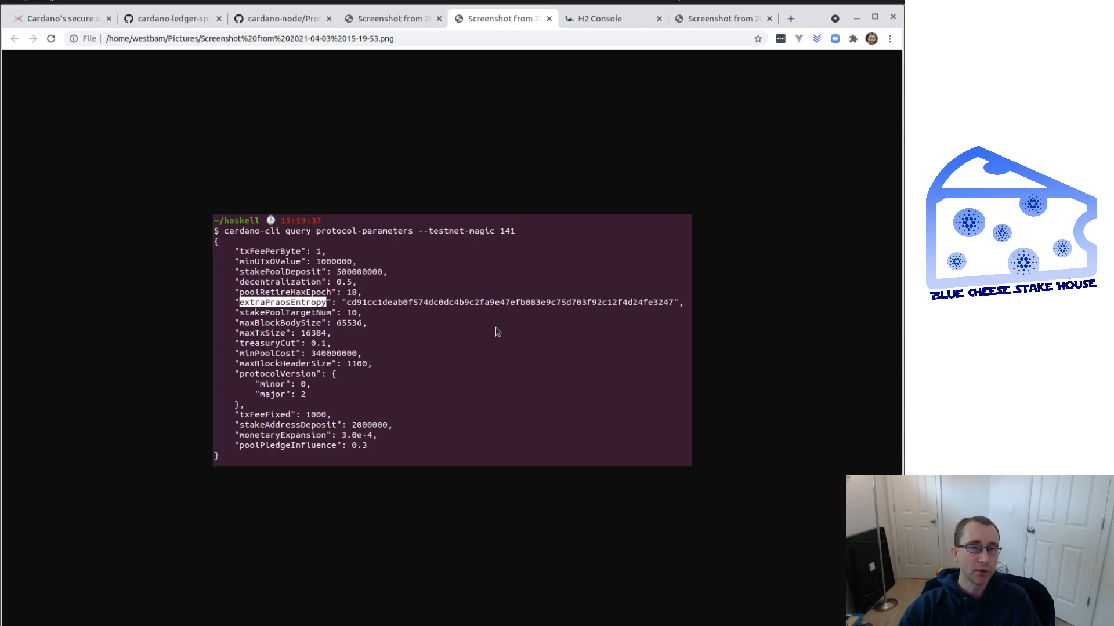
{"action": "mouse_move", "coordinate": [460, 249]}
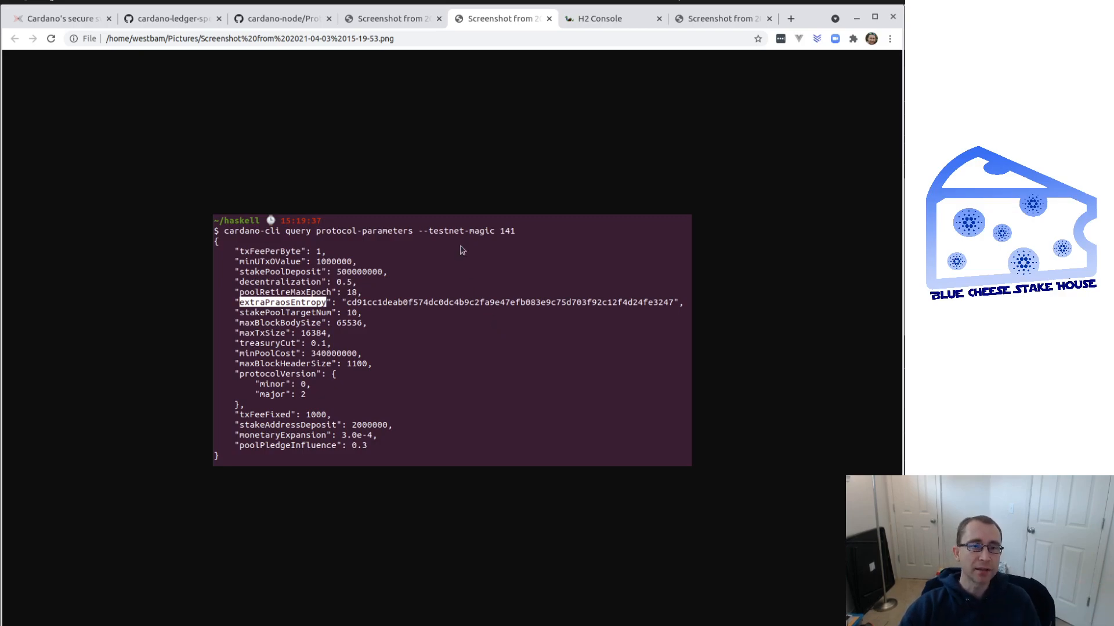
{"action": "mouse_move", "coordinate": [455, 124]}
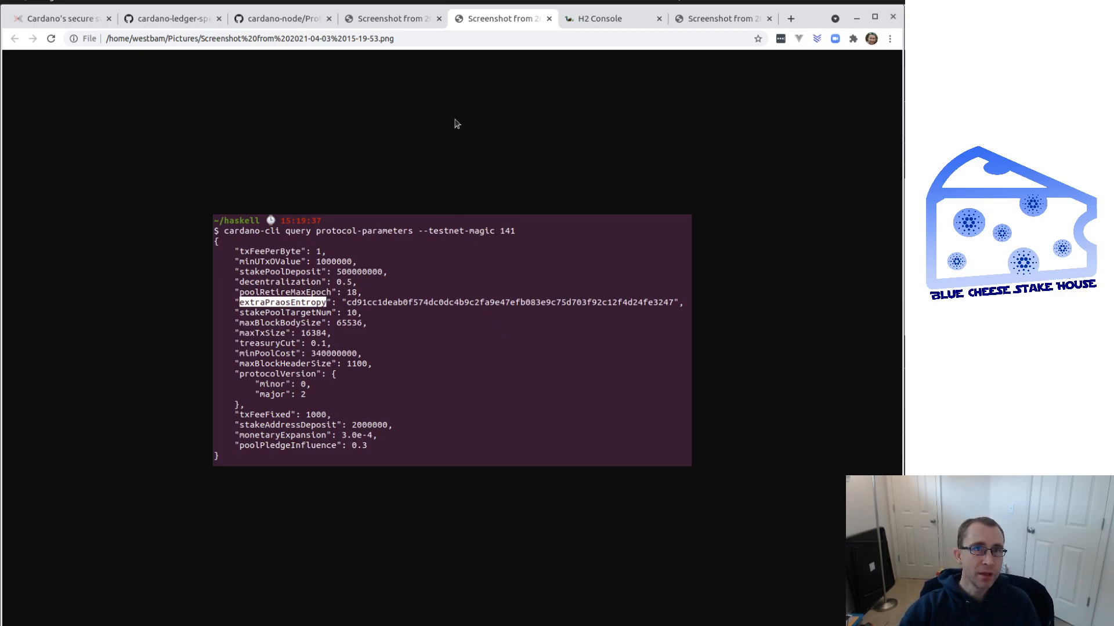
Step: Show the H2 Console result of SELECT * FROM CHAIN ordered by slot_number descending
{"action": "left_click", "coordinate": [613, 18]}
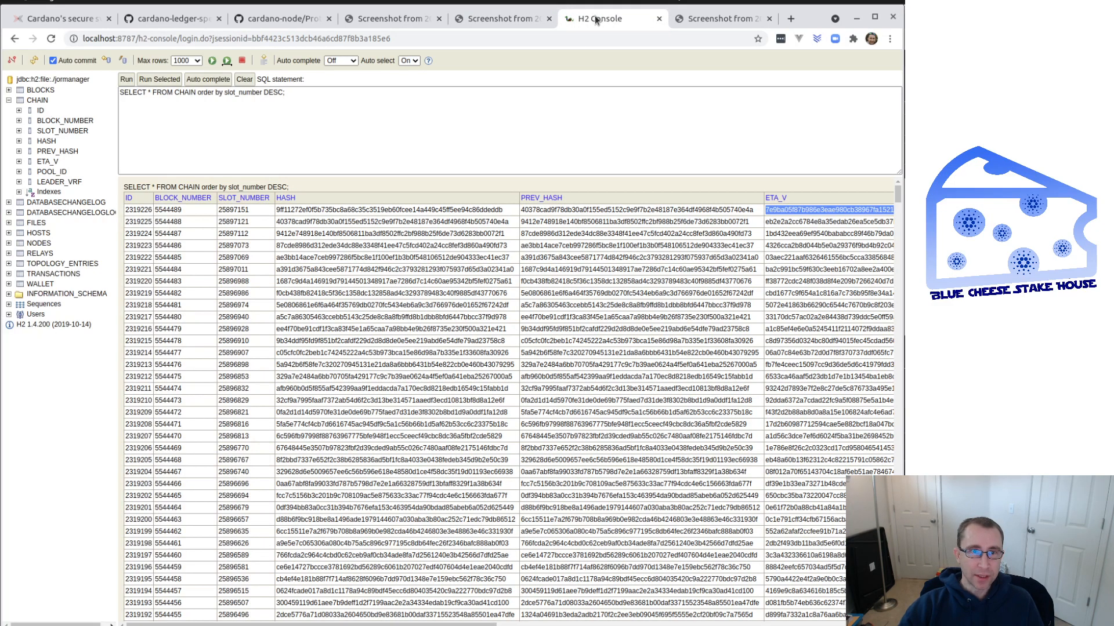
{"action": "mouse_move", "coordinate": [240, 280]}
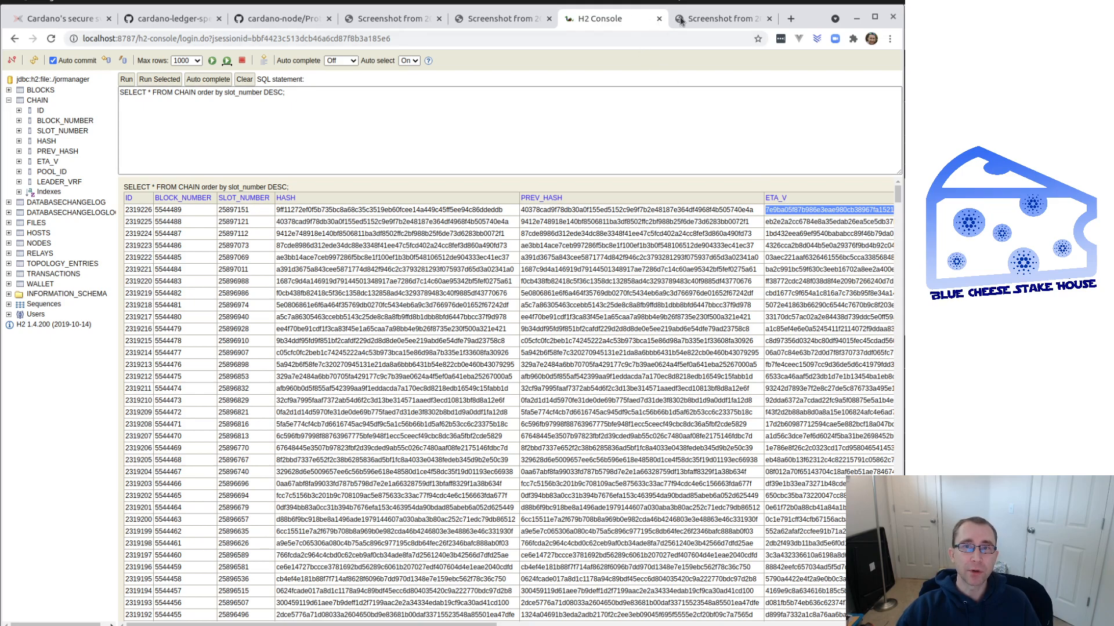
{"action": "mouse_move", "coordinate": [719, 17]}
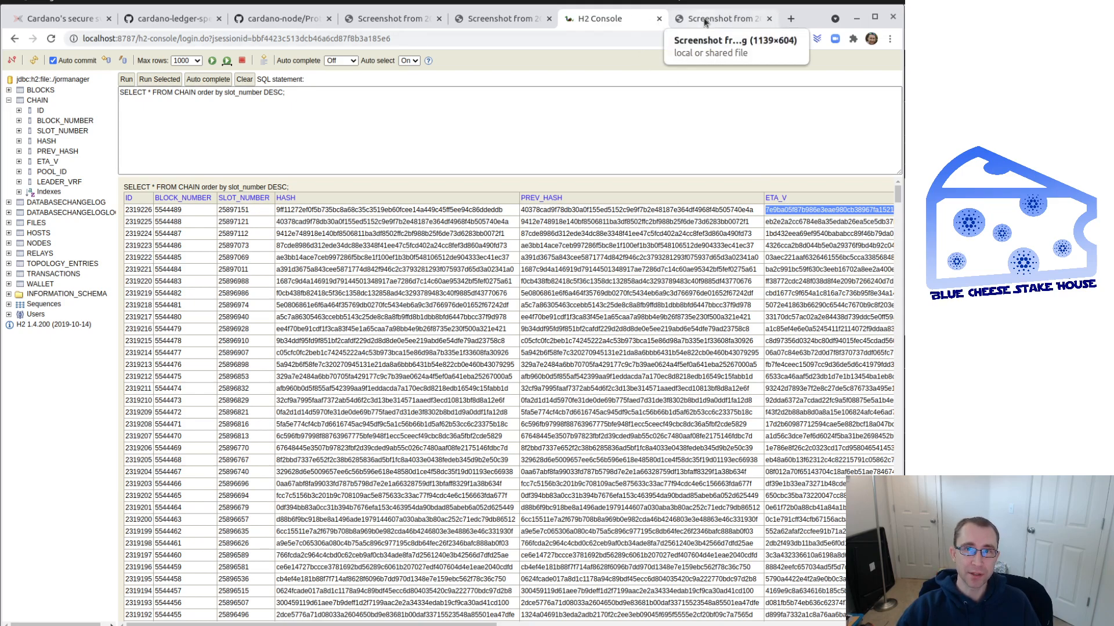
Step: Show the wallet send screenshot with metadata entry 411 carrying the coinflip entropy hashes
{"action": "left_click", "coordinate": [719, 18]}
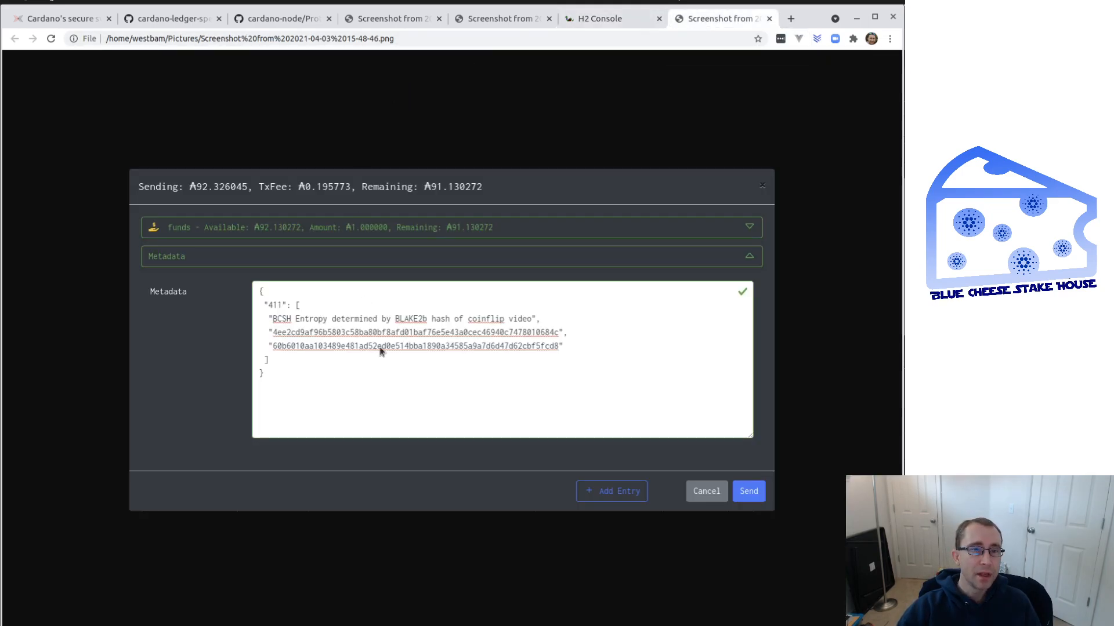
{"action": "mouse_move", "coordinate": [394, 395]}
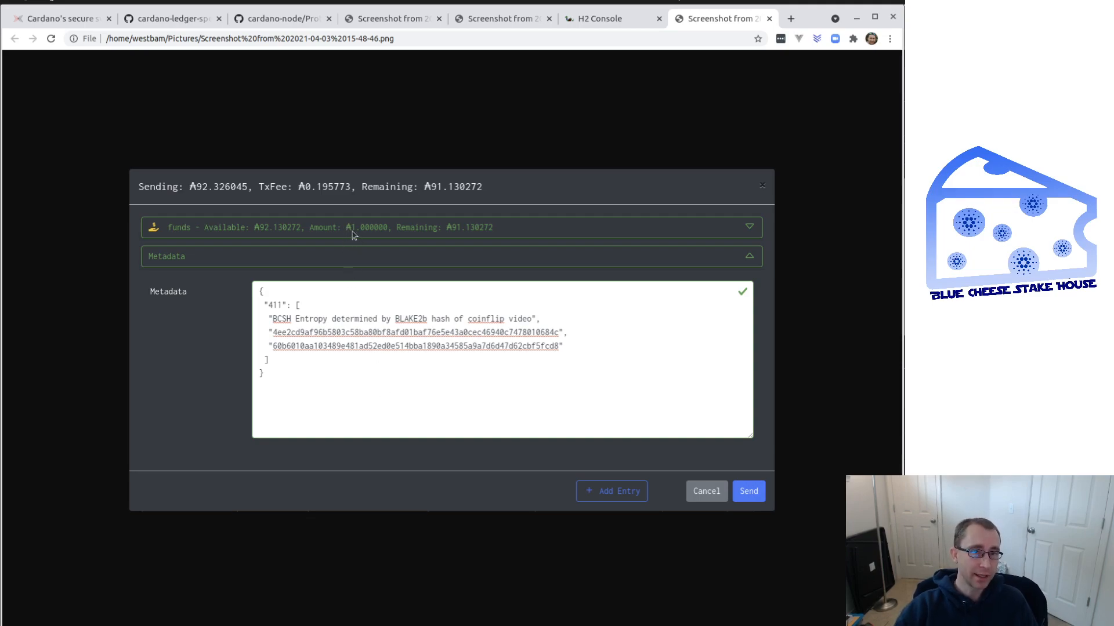
{"action": "mouse_move", "coordinate": [385, 232]}
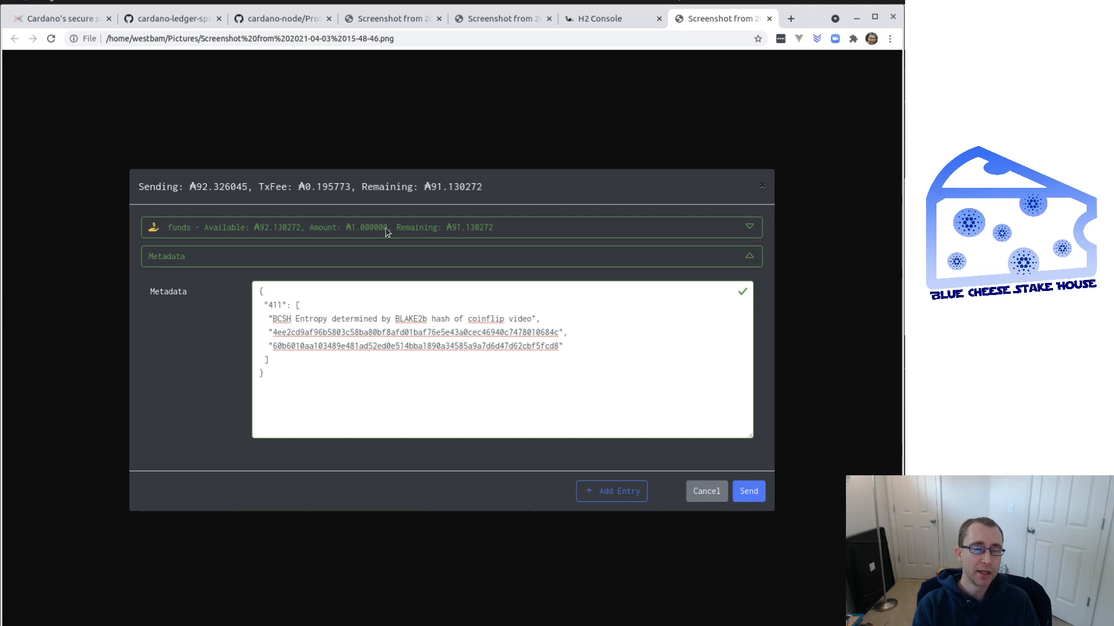
{"action": "mouse_move", "coordinate": [387, 376]}
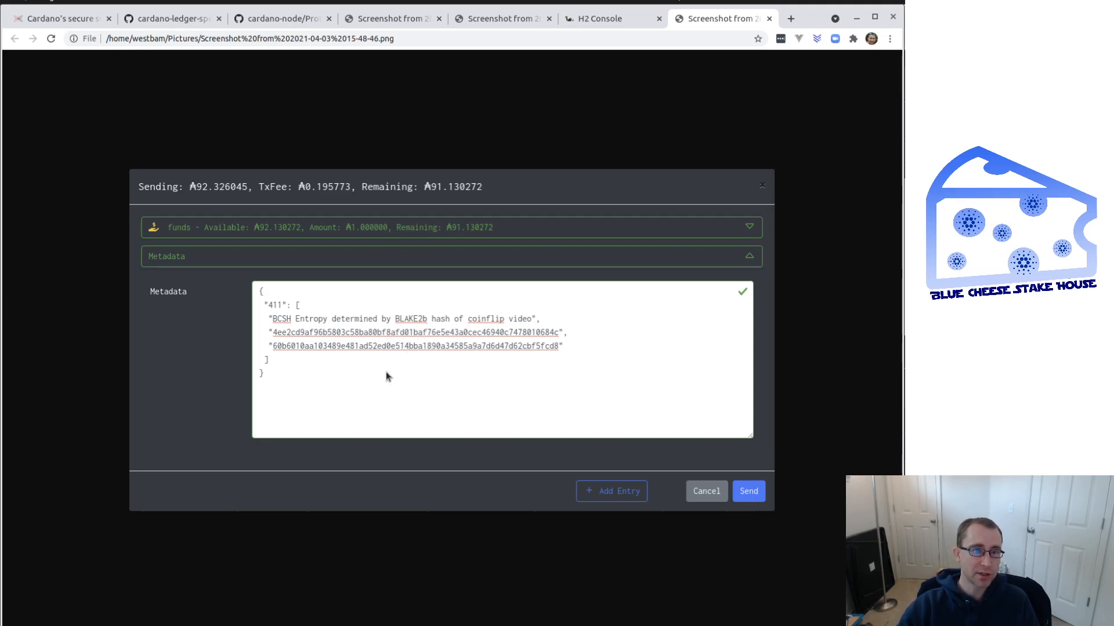
{"action": "mouse_move", "coordinate": [362, 368]}
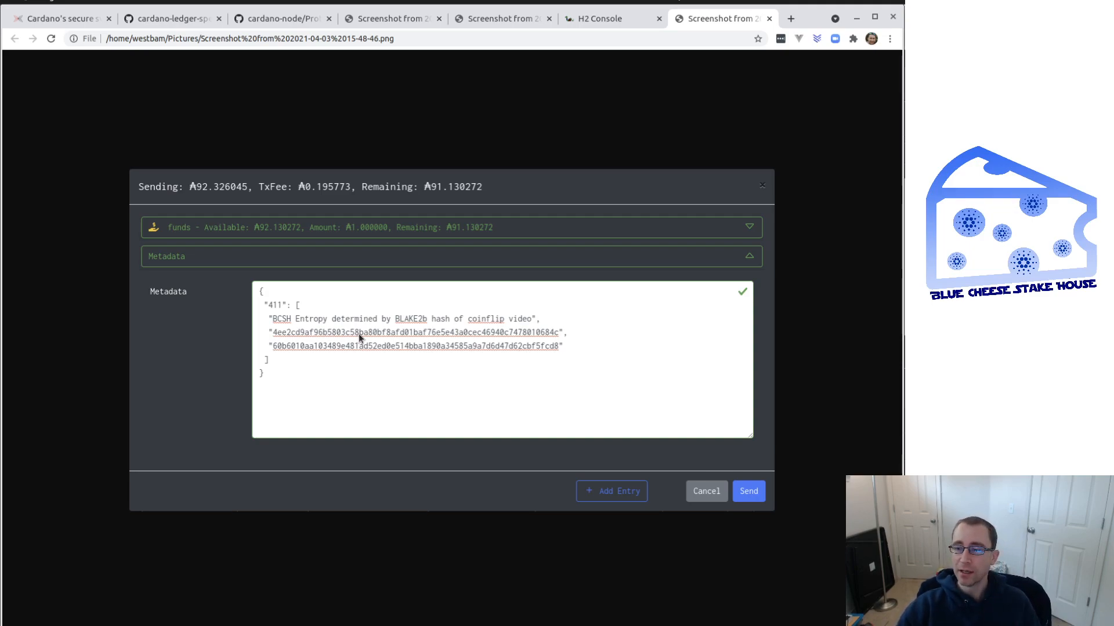
{"action": "mouse_move", "coordinate": [356, 396]}
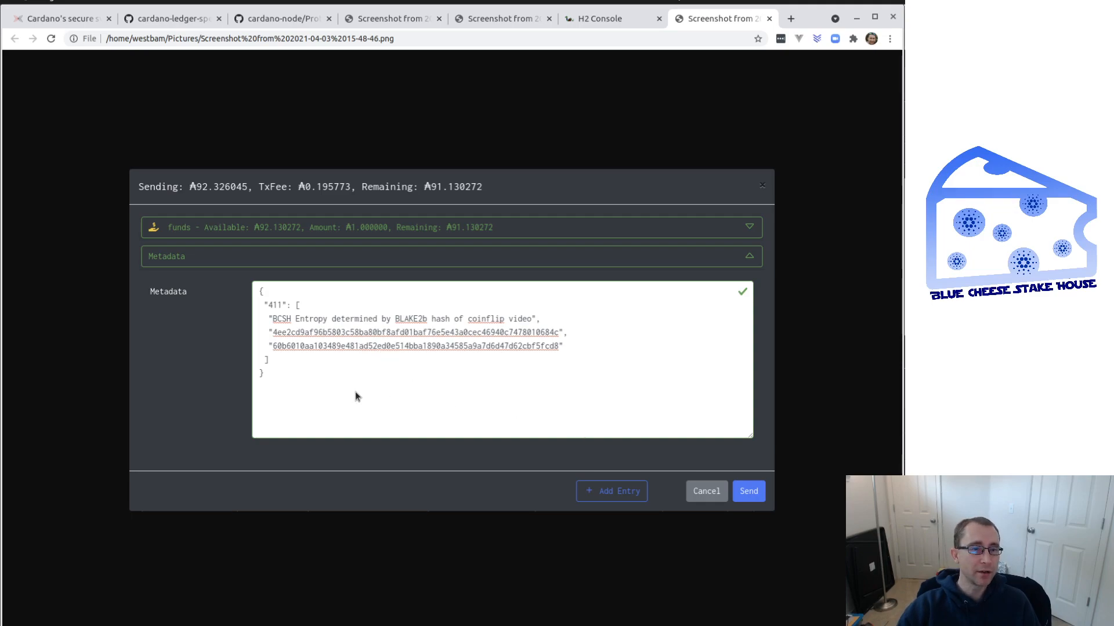